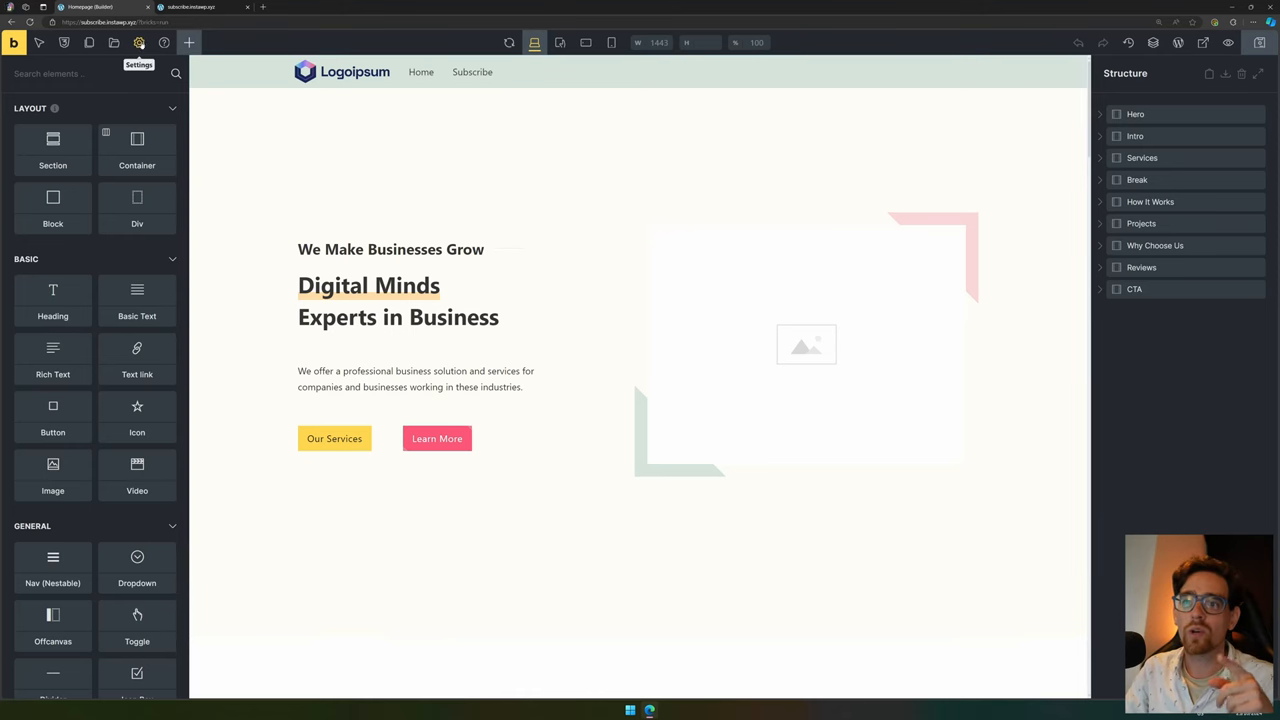
- Reach the Theme Styles panel from the site-wide settings gear
left_click(140, 44)
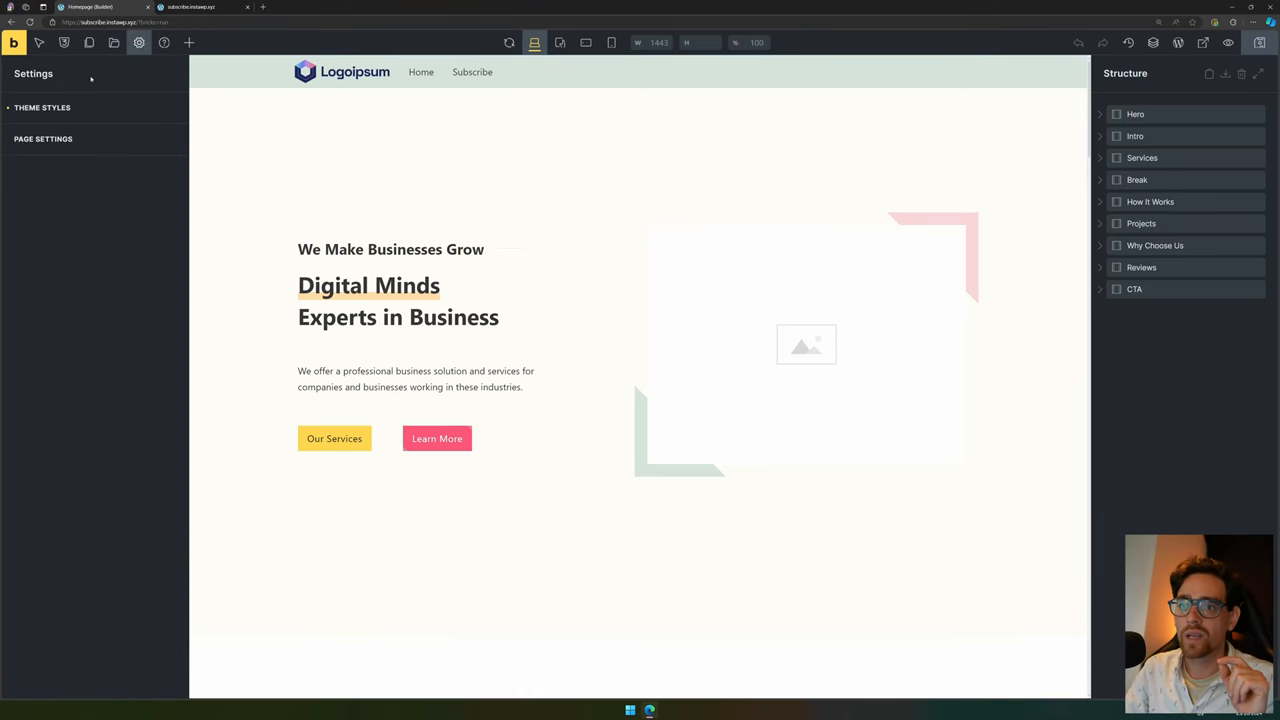
left_click(42, 108)
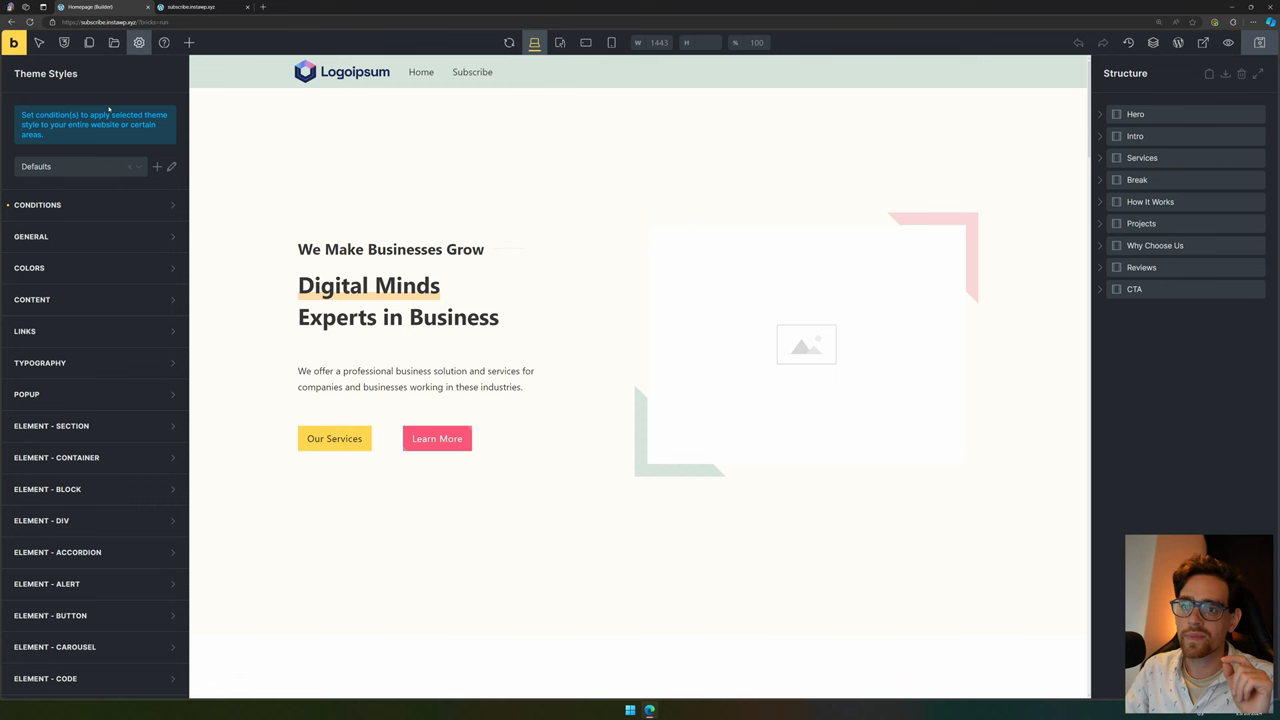
- Expand Colors and bring up the Primary color picker with the Digital - Home palette
left_click(28, 268)
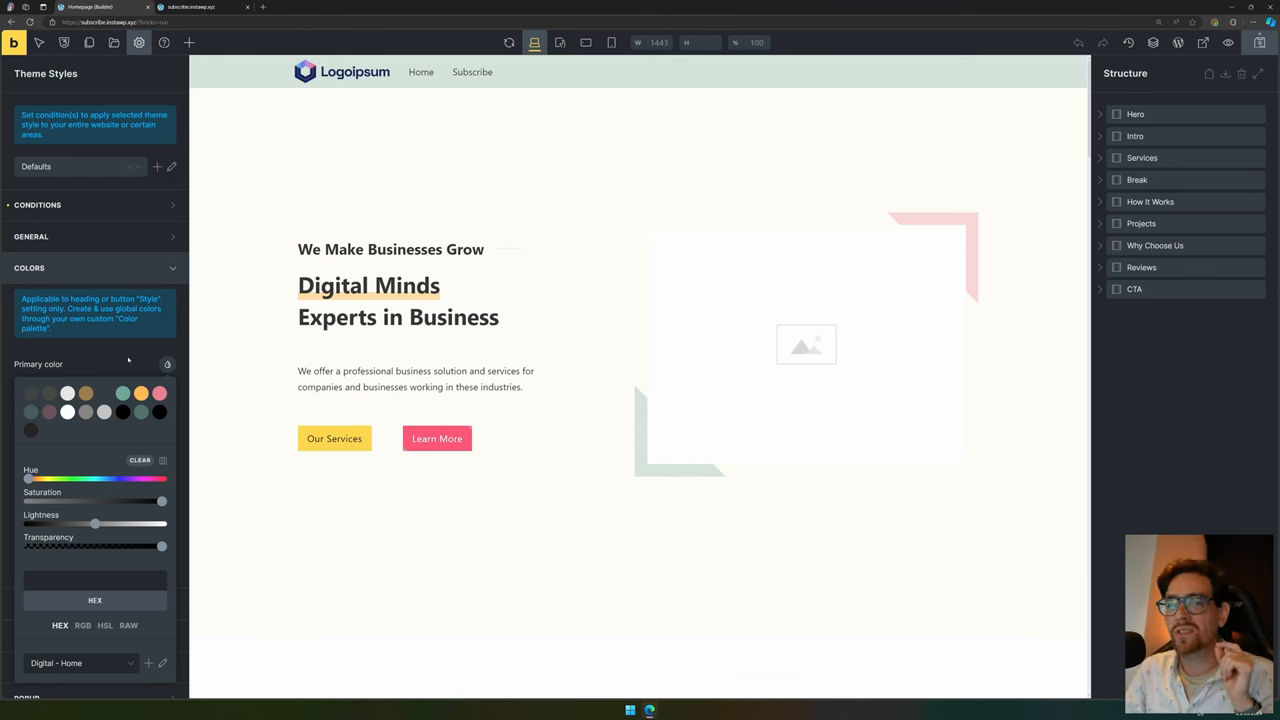
mouse_move(150, 352)
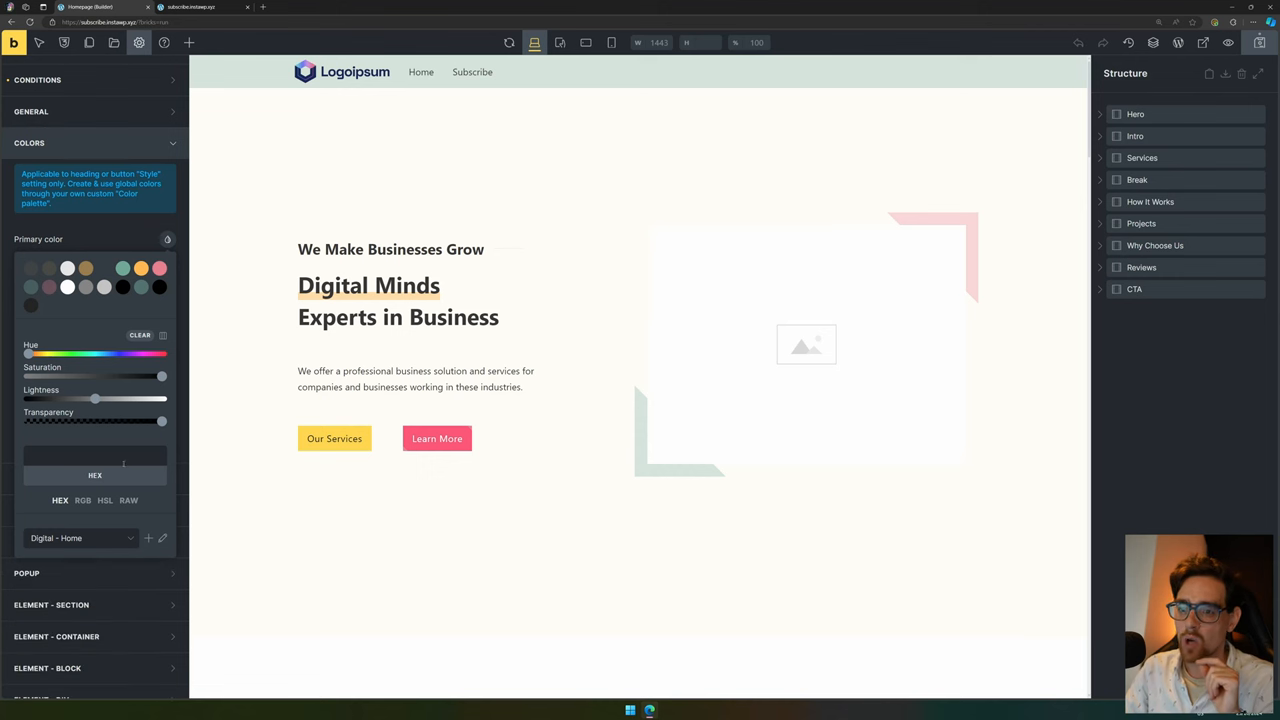
left_click(80, 538)
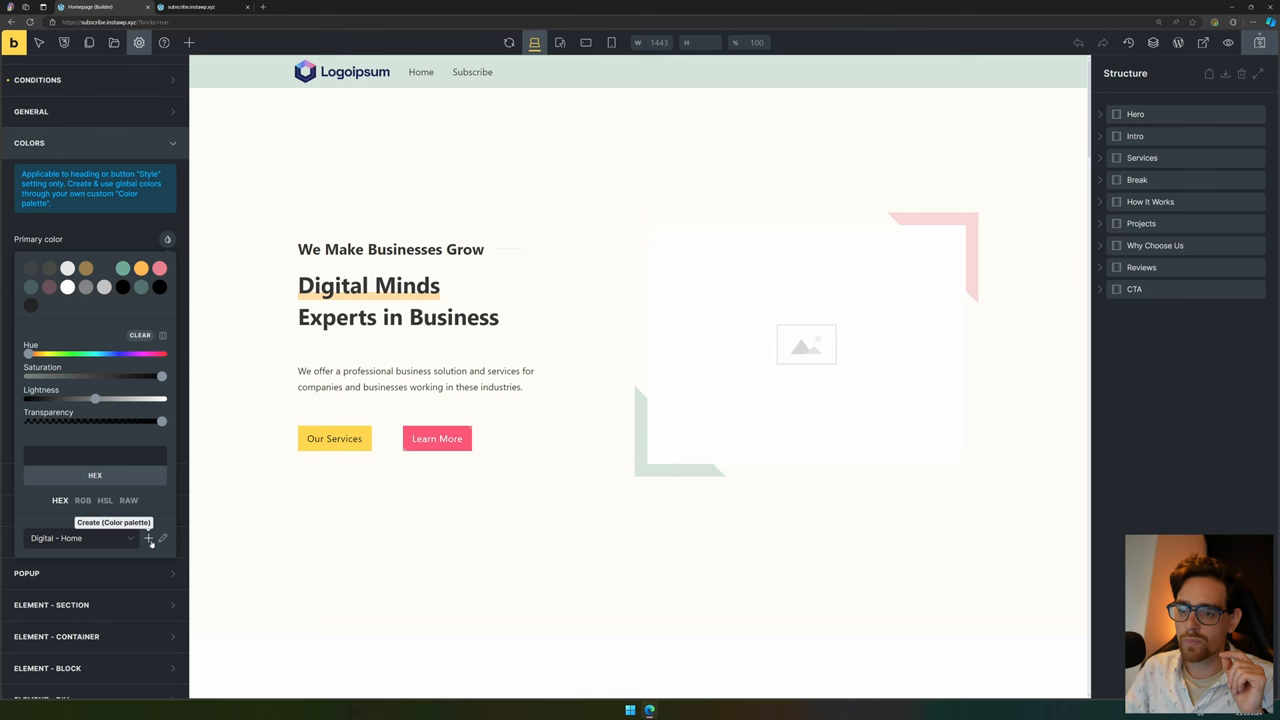
mouse_move(148, 496)
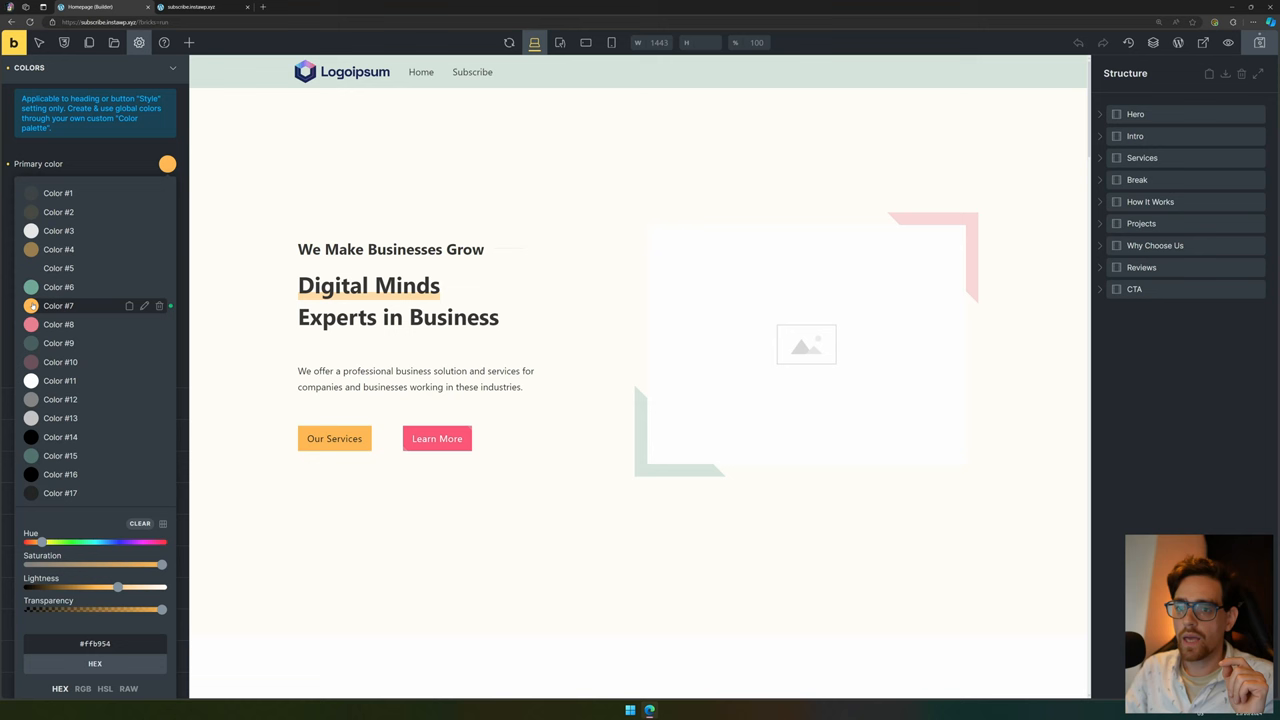
mouse_move(160, 306)
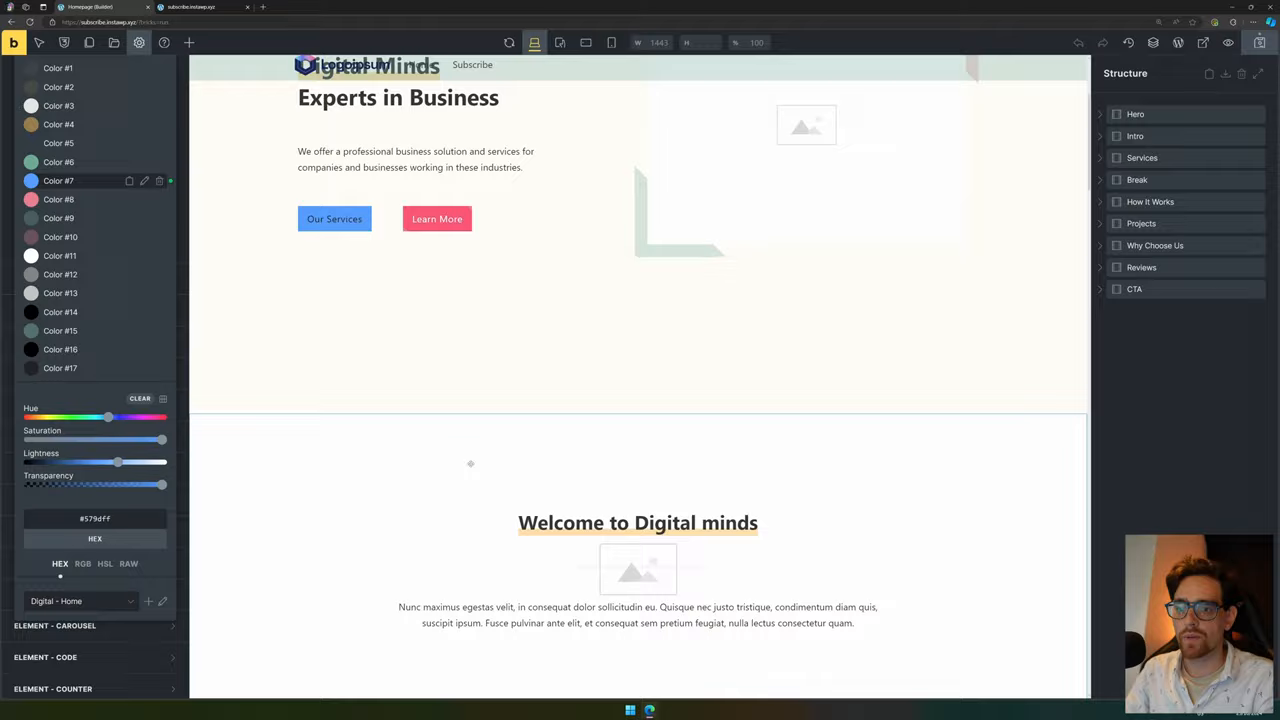
- Rename Color #7 to 'Primary color', save it, and copy its value
scroll("down", 3)
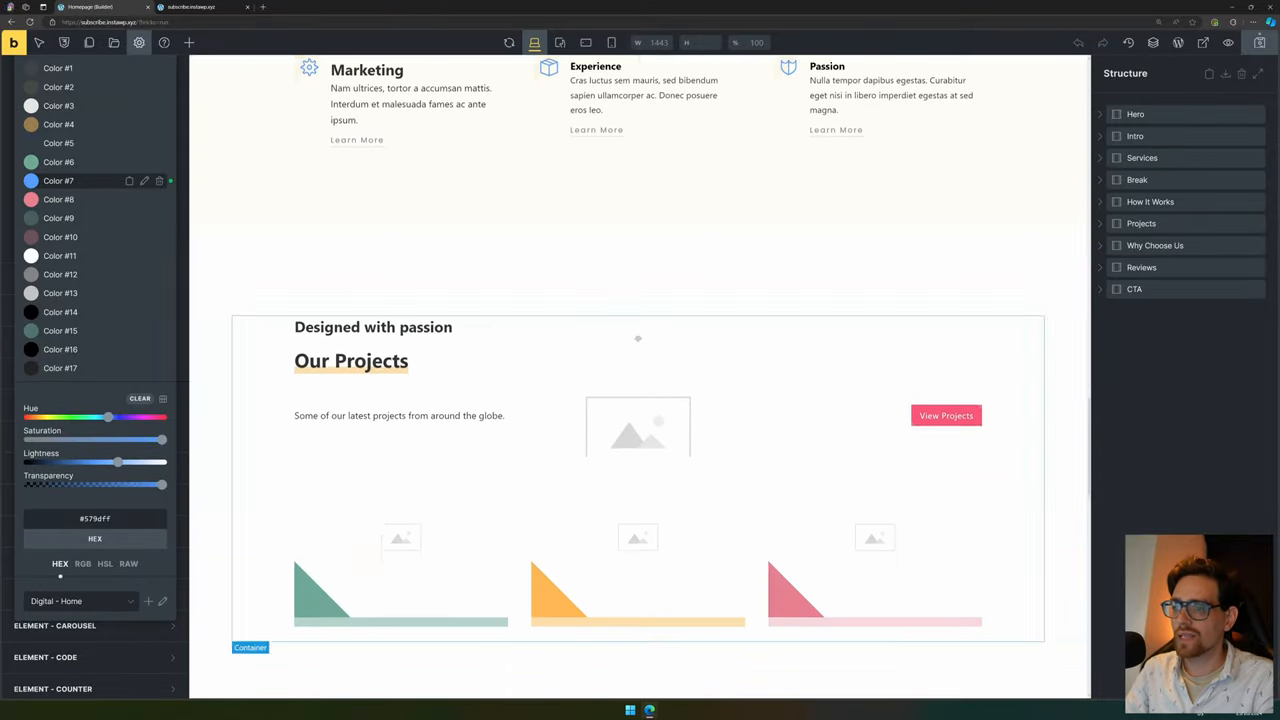
scroll("down", 3)
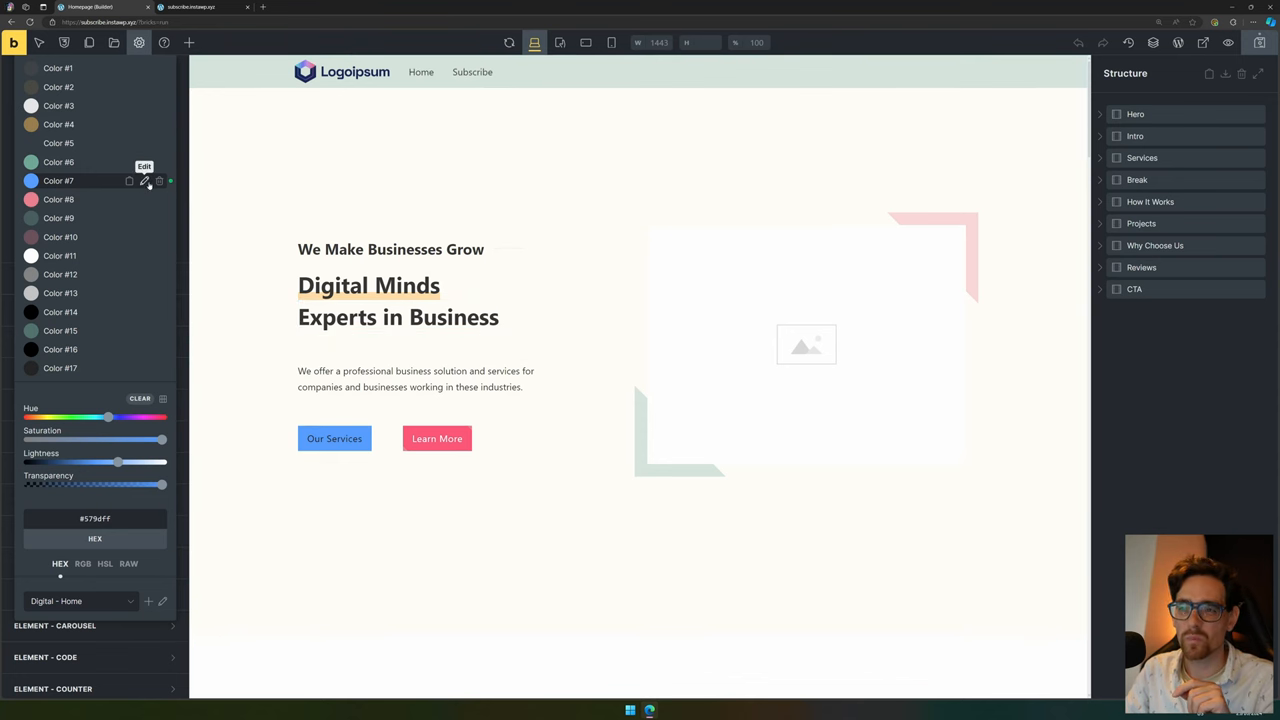
left_click(144, 180)
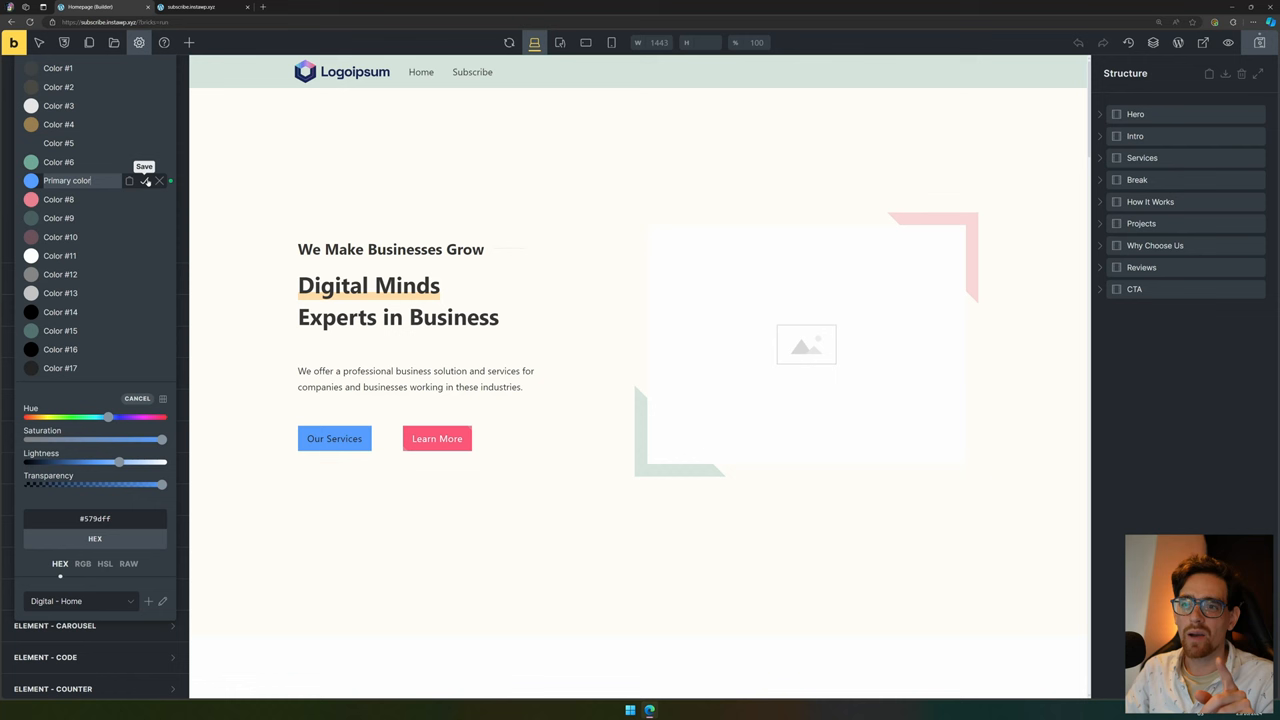
left_click(146, 180)
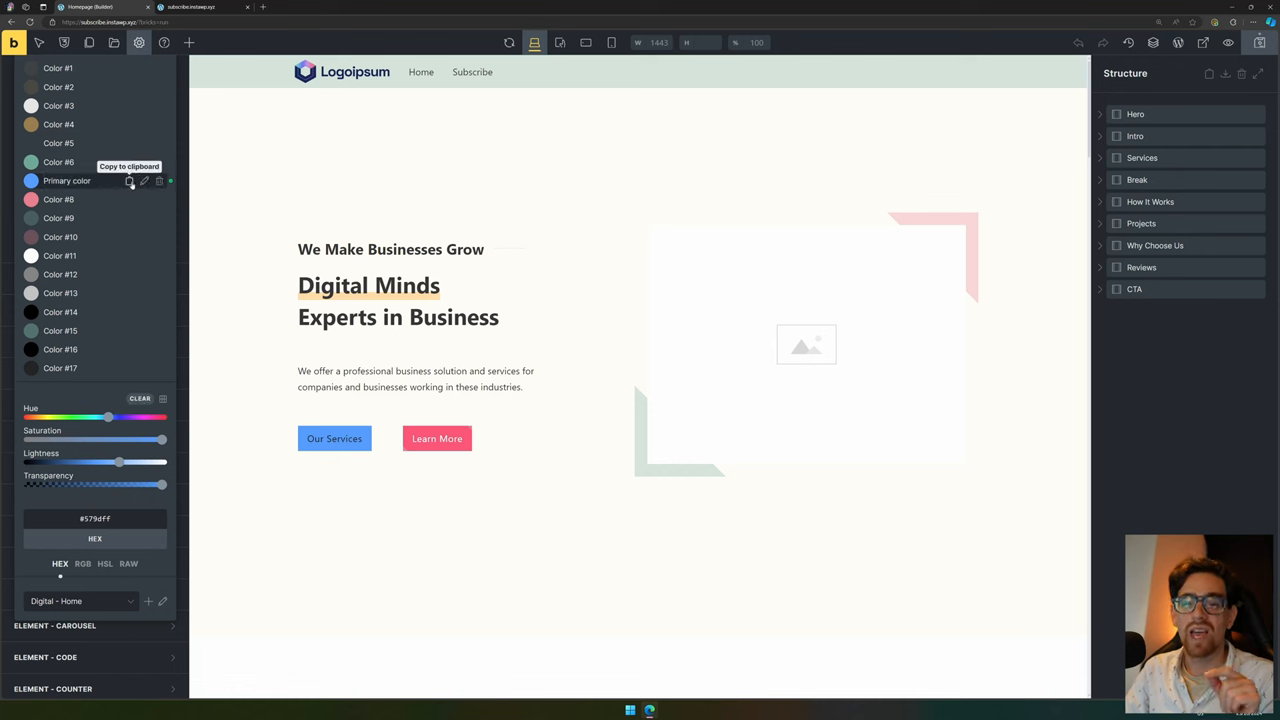
left_click(128, 180)
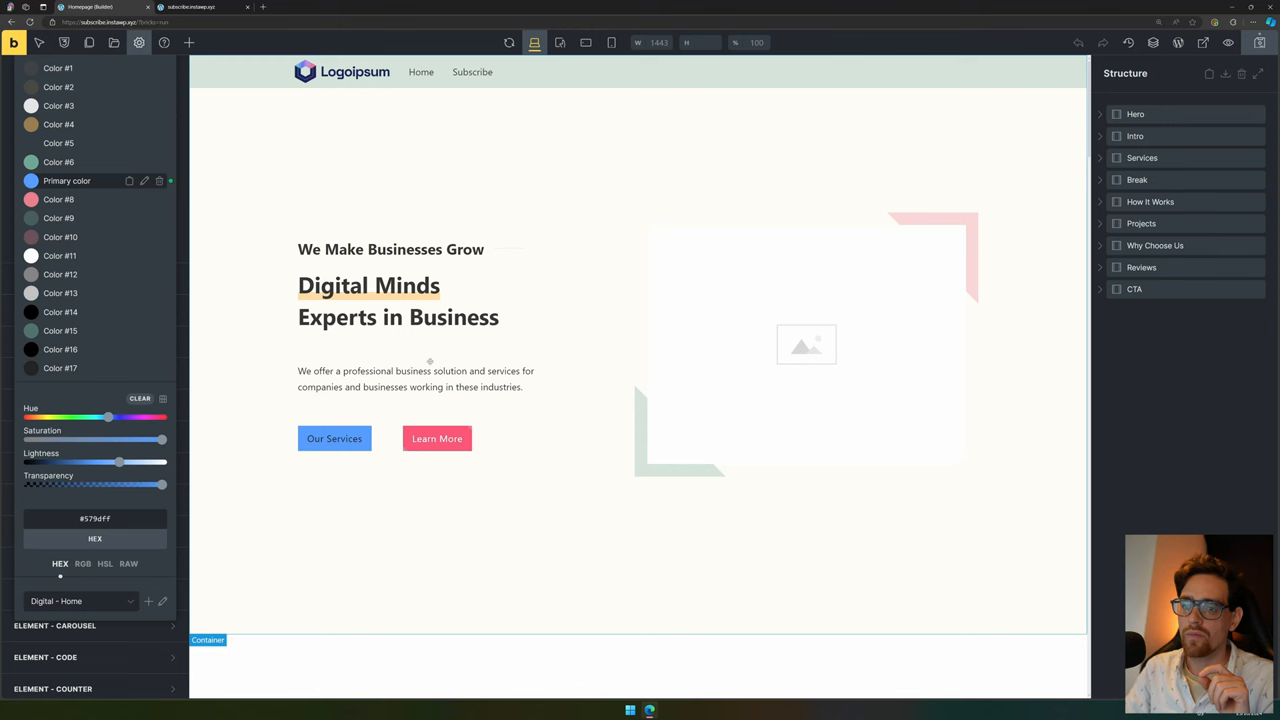
mouse_move(278, 516)
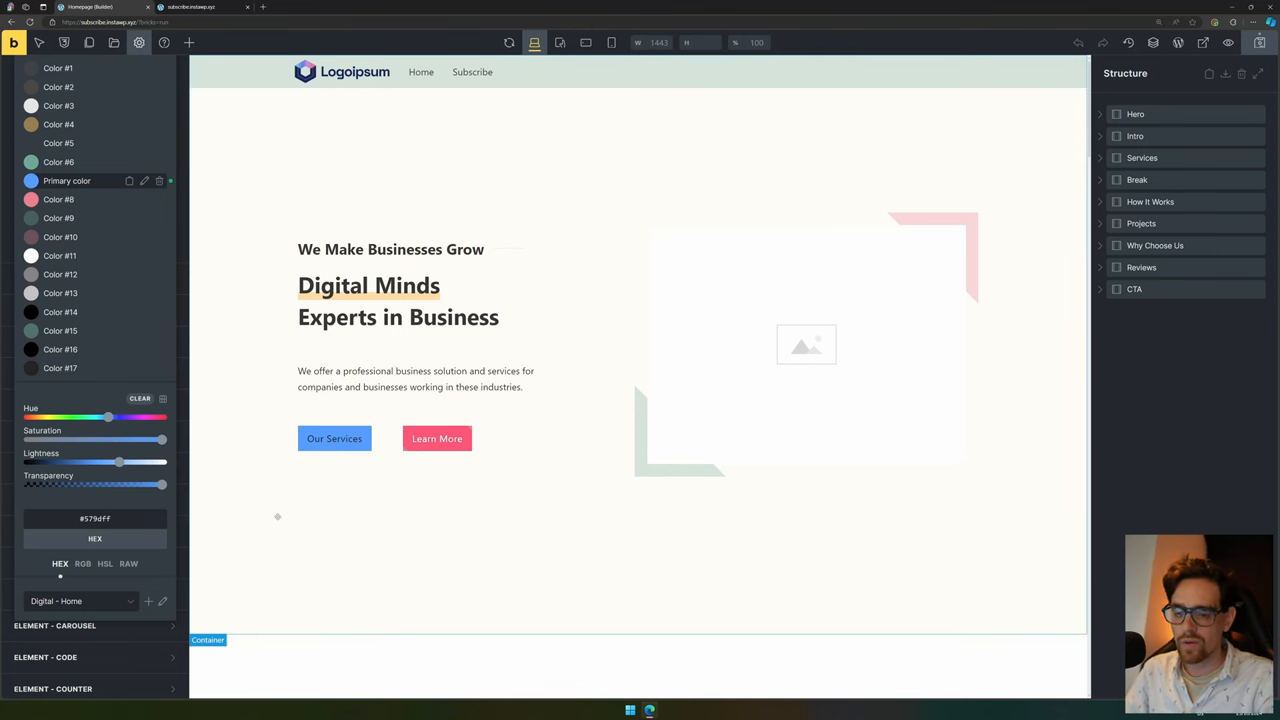